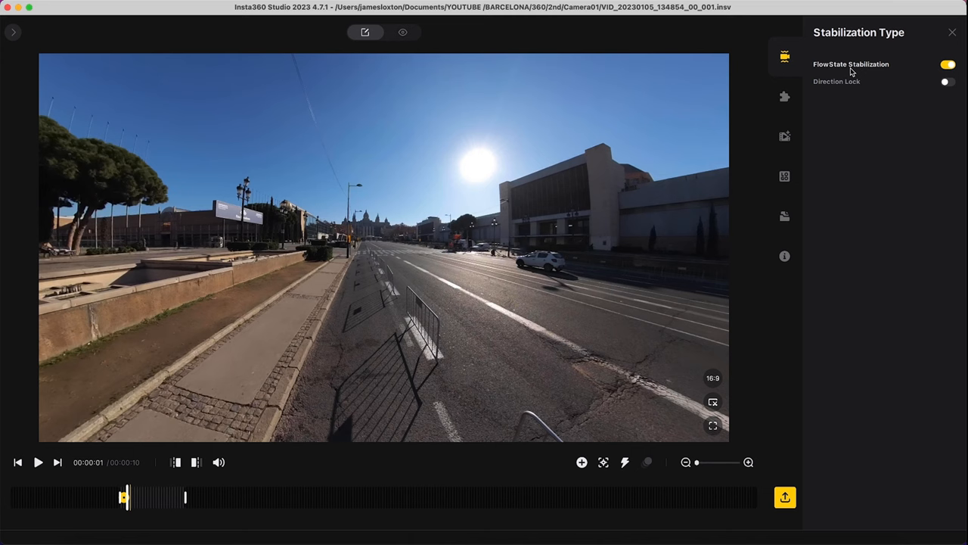
Toggle FlowState off and back on, then enable Color Plus at strength 100.
{"action": "left_click", "coordinate": [949, 64]}
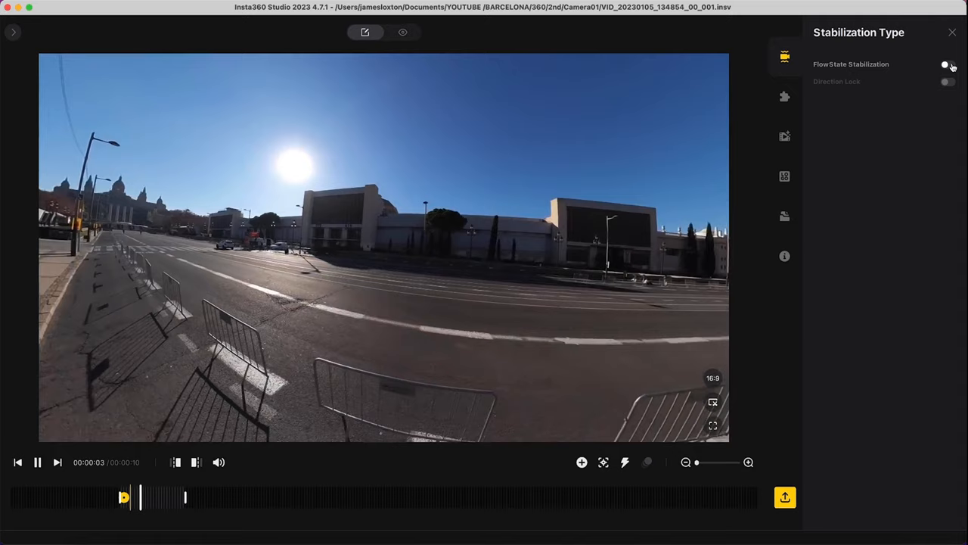
{"action": "left_click", "coordinate": [945, 65]}
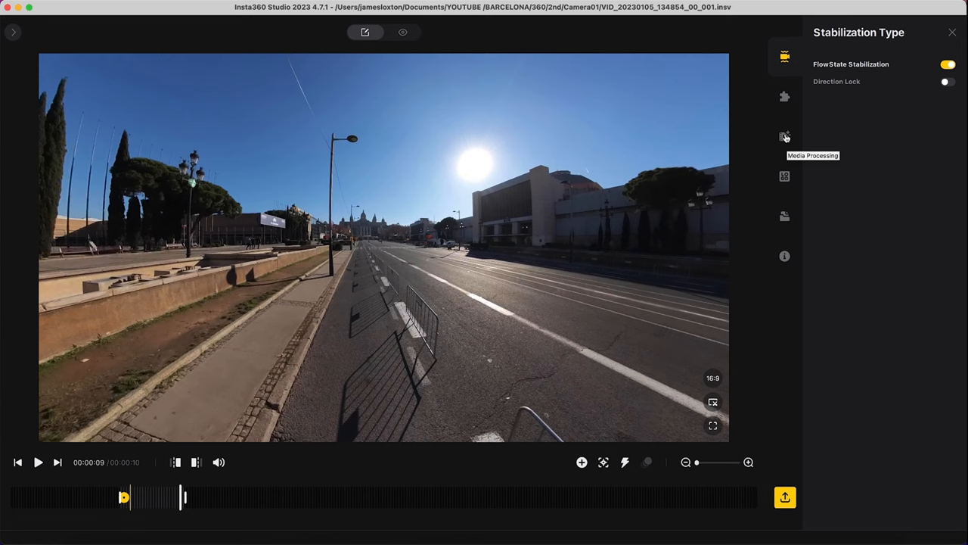
{"action": "left_click", "coordinate": [784, 136]}
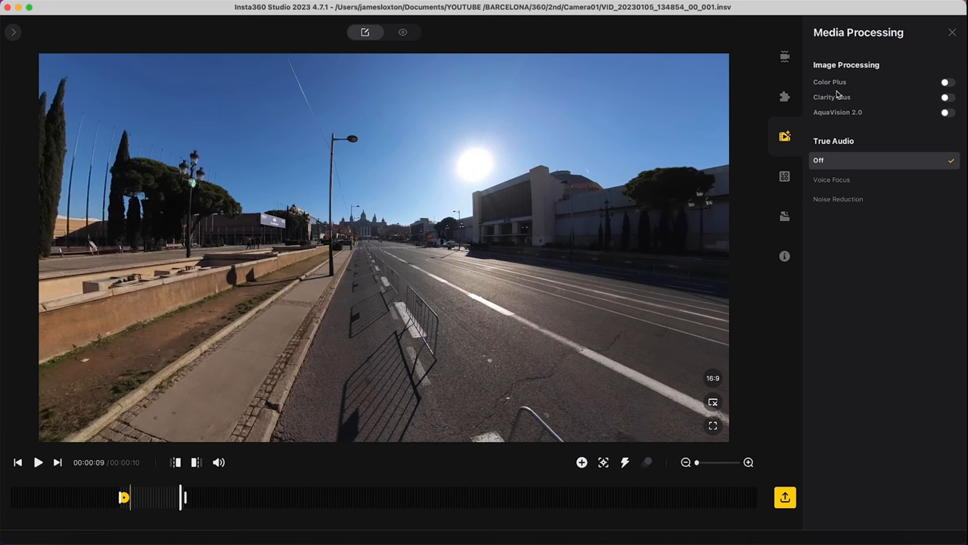
{"action": "left_click", "coordinate": [945, 81]}
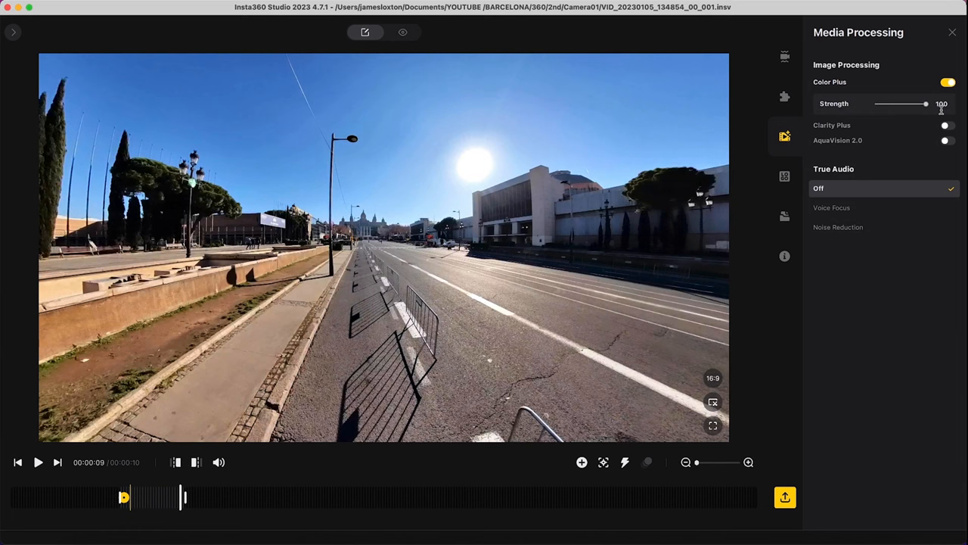
Turn Color Plus off and toggle Clarity Plus on then off.
{"action": "left_click", "coordinate": [947, 97]}
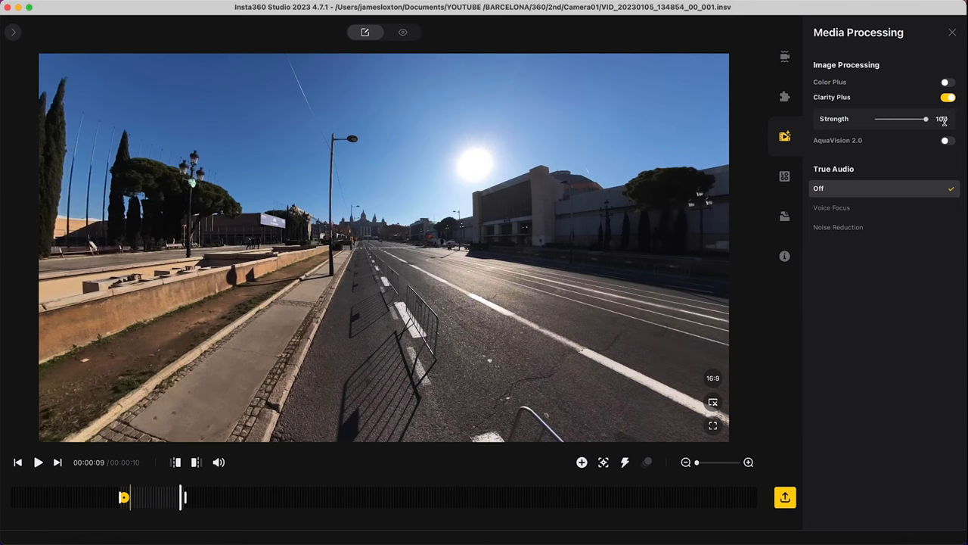
{"action": "left_click", "coordinate": [939, 97]}
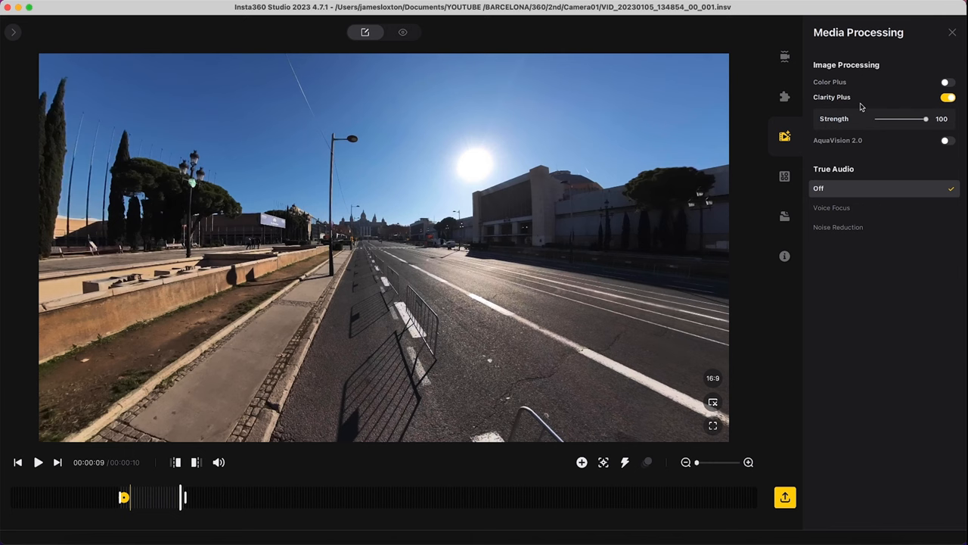
{"action": "left_click", "coordinate": [945, 96]}
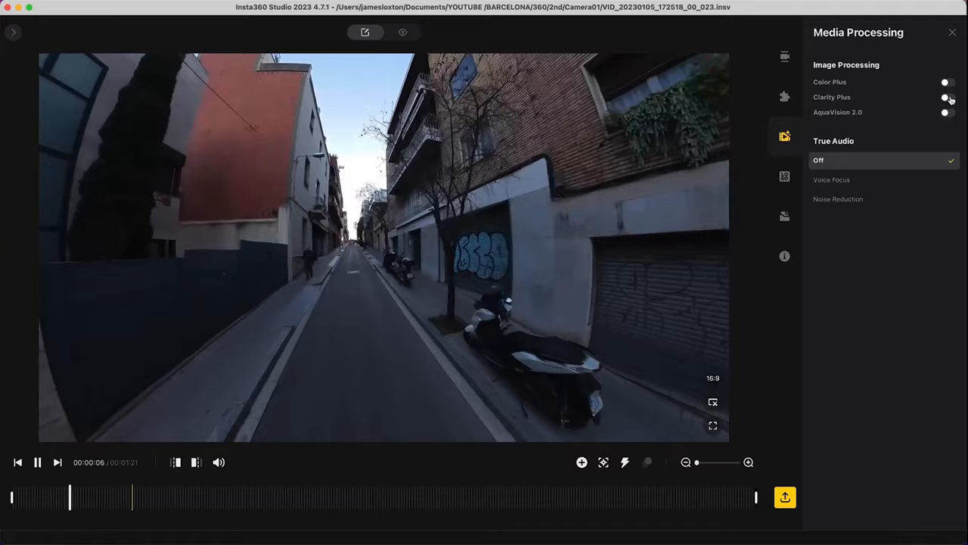
Enable Color Plus on the street clip, then load VID_001.insv from the library.
{"action": "left_click", "coordinate": [946, 82]}
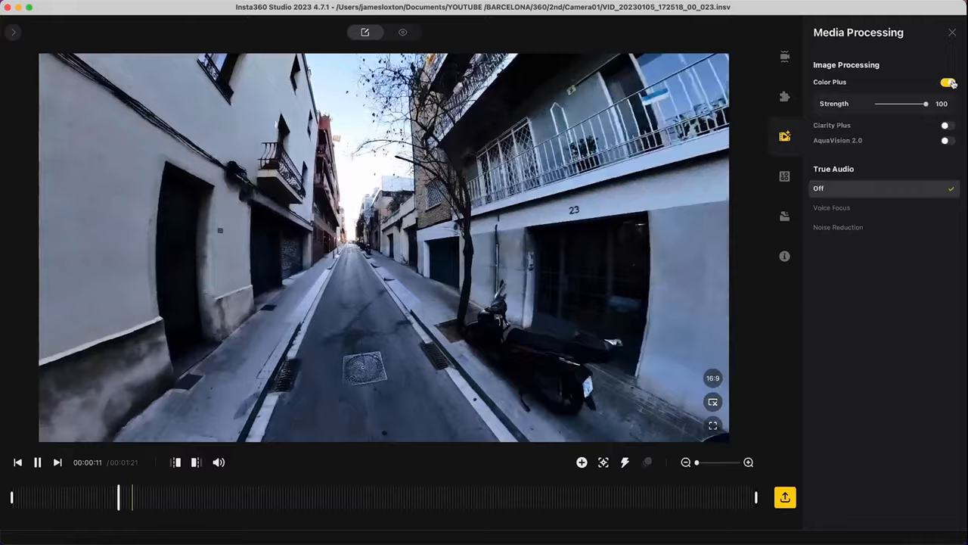
{"action": "left_click", "coordinate": [38, 463]}
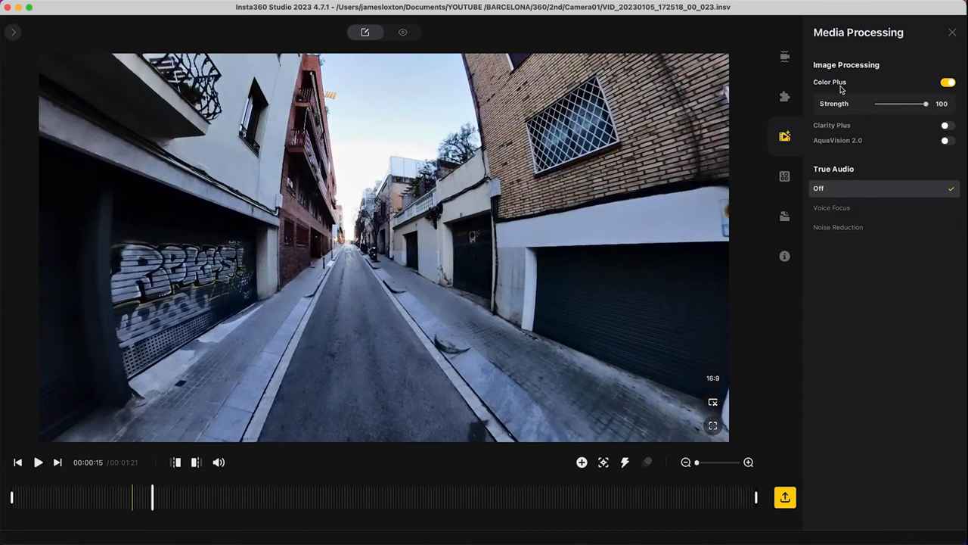
{"action": "left_click", "coordinate": [947, 97]}
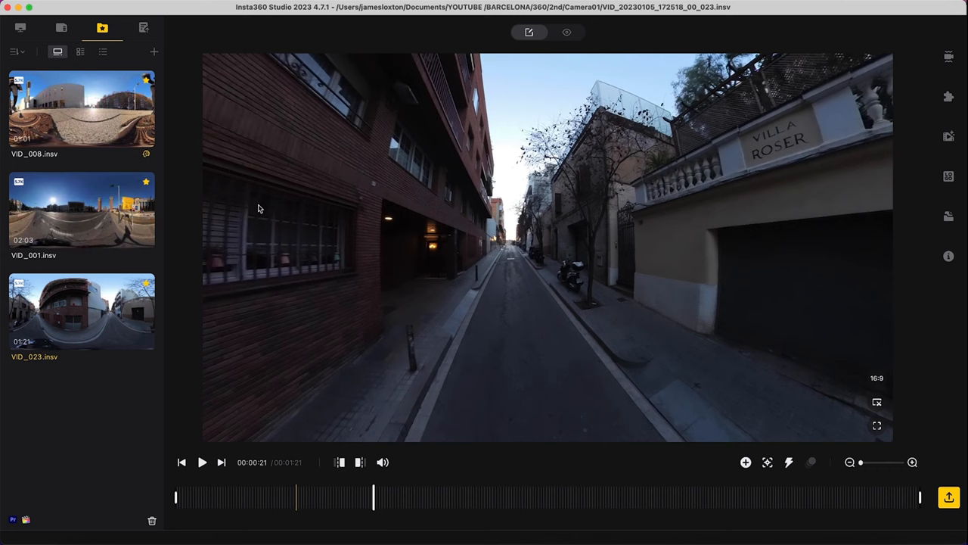
{"action": "left_click", "coordinate": [81, 210]}
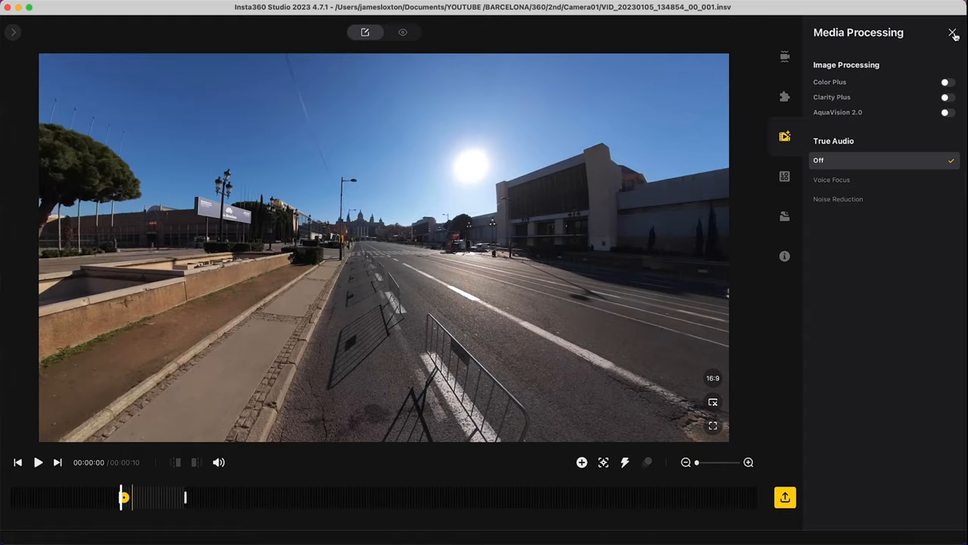
Close Media Processing and bring up the reframed export settings (1920×1080, H.264, 25 Mbps).
{"action": "left_click", "coordinate": [952, 31]}
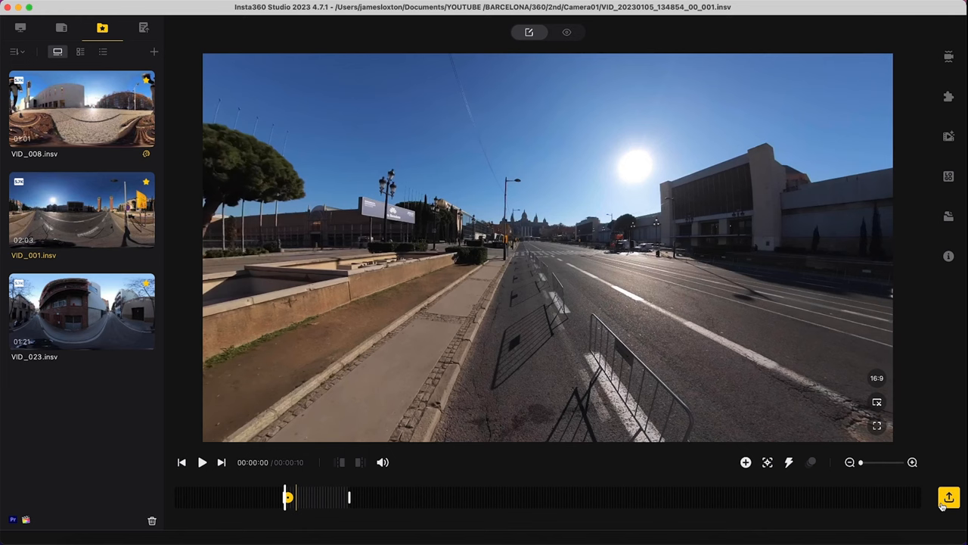
{"action": "left_click", "coordinate": [949, 497]}
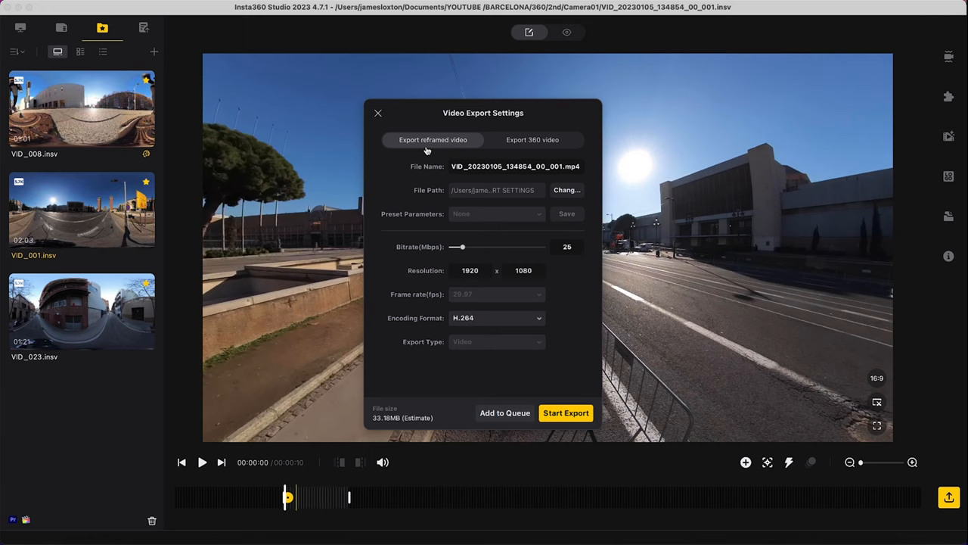
{"action": "mouse_move", "coordinate": [439, 193]}
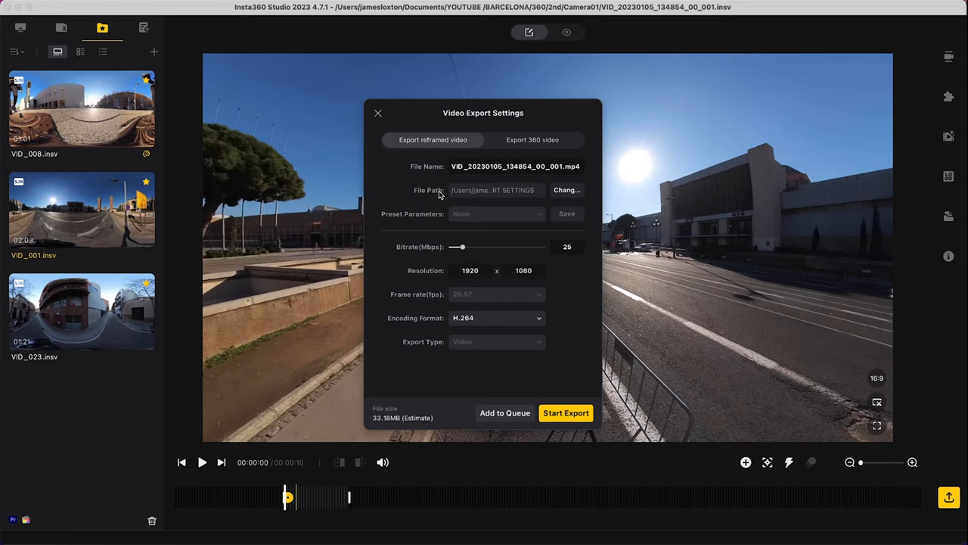
{"action": "mouse_move", "coordinate": [424, 220]}
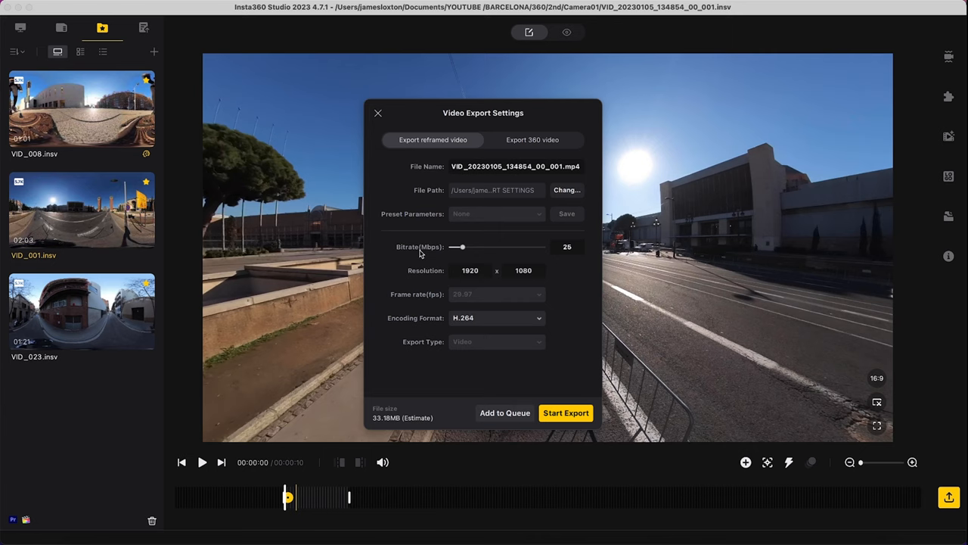
{"action": "mouse_move", "coordinate": [435, 253]}
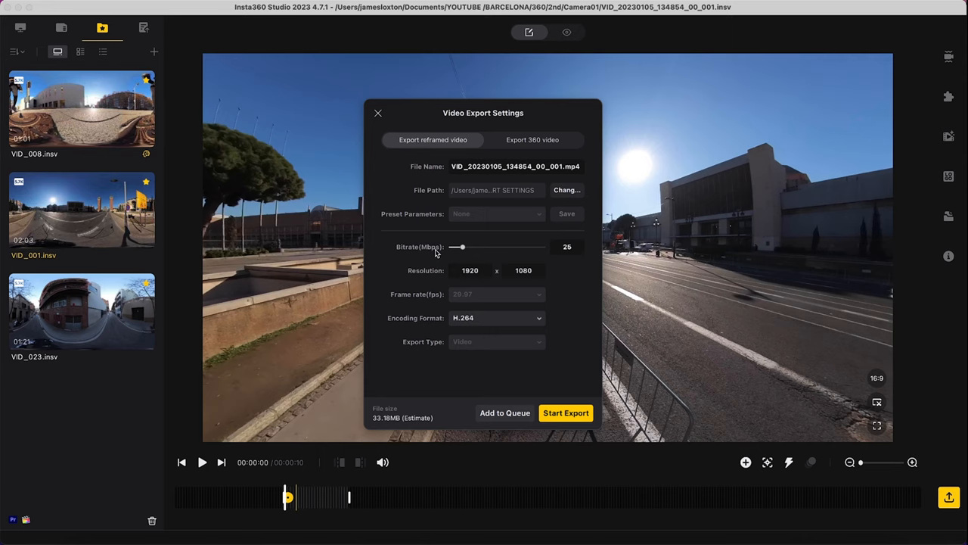
{"action": "mouse_move", "coordinate": [443, 256]}
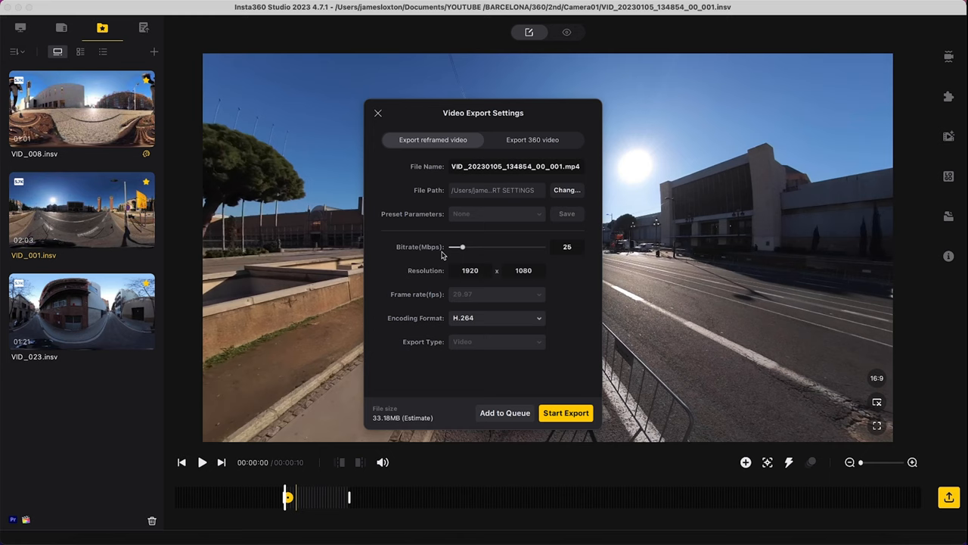
Drag the bitrate slider up to 200 and back, settling at 50 Mbps.
{"action": "left_click_drag", "start_coordinate": [457, 247], "coordinate": [466, 247]}
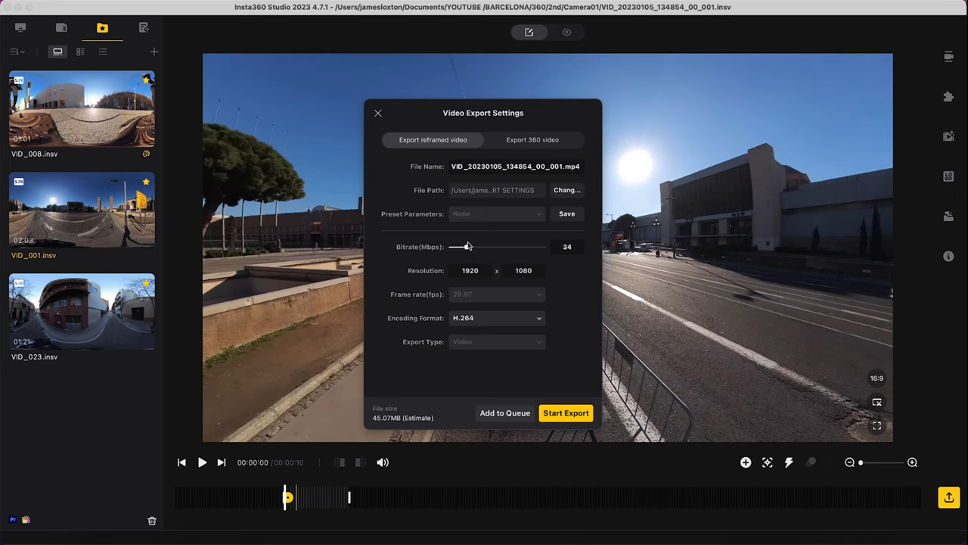
{"action": "left_click_drag", "start_coordinate": [462, 246], "coordinate": [543, 246]}
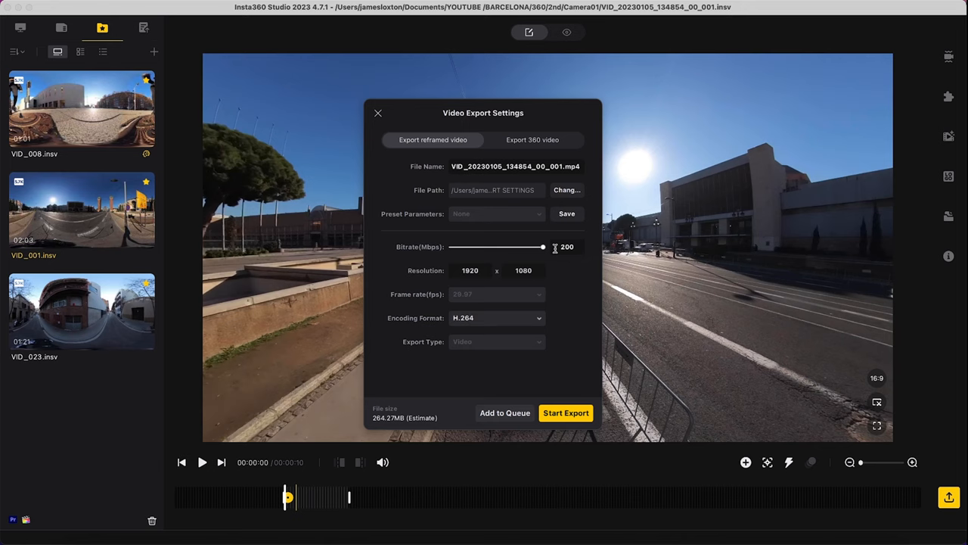
{"action": "left_click_drag", "start_coordinate": [543, 246], "coordinate": [473, 246]}
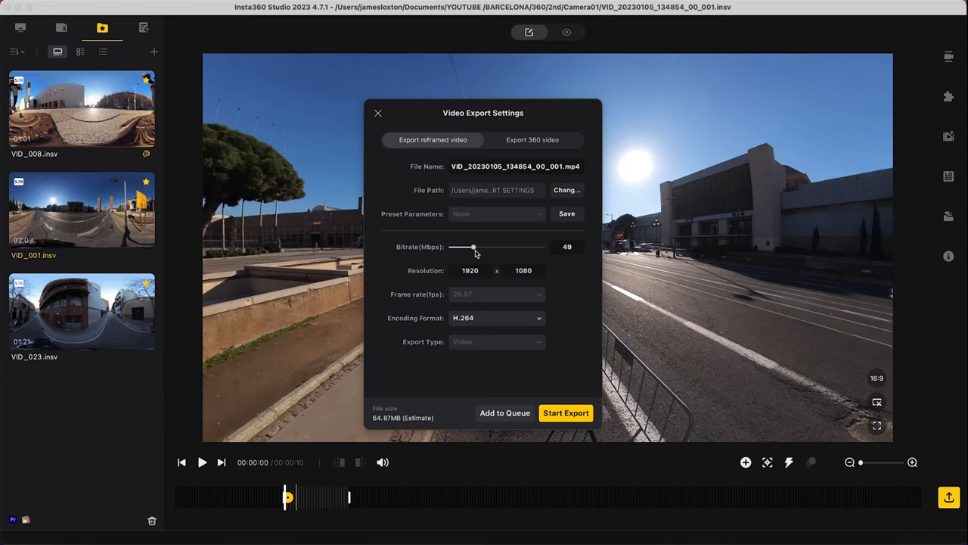
{"action": "left_click_drag", "start_coordinate": [472, 246], "coordinate": [484, 247]}
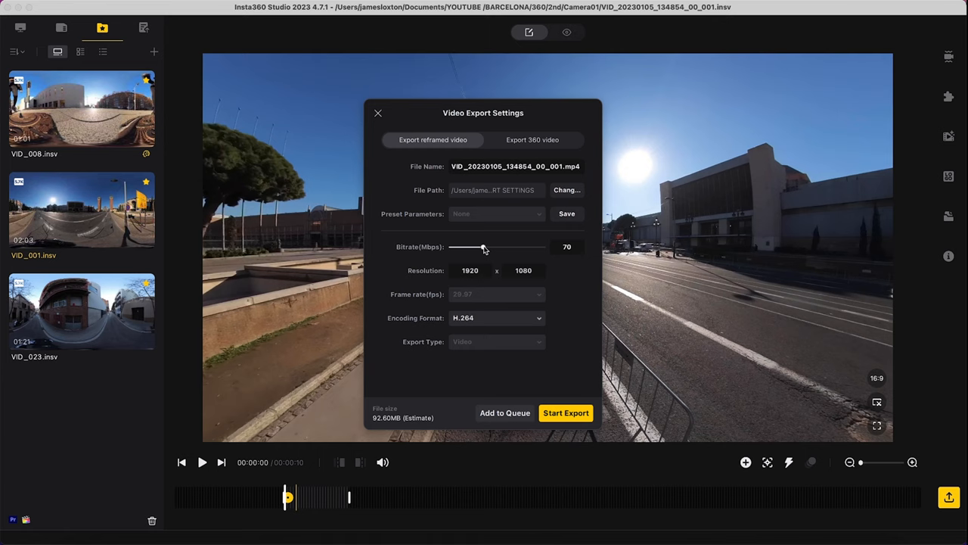
{"action": "left_click_drag", "start_coordinate": [484, 248], "coordinate": [469, 247]}
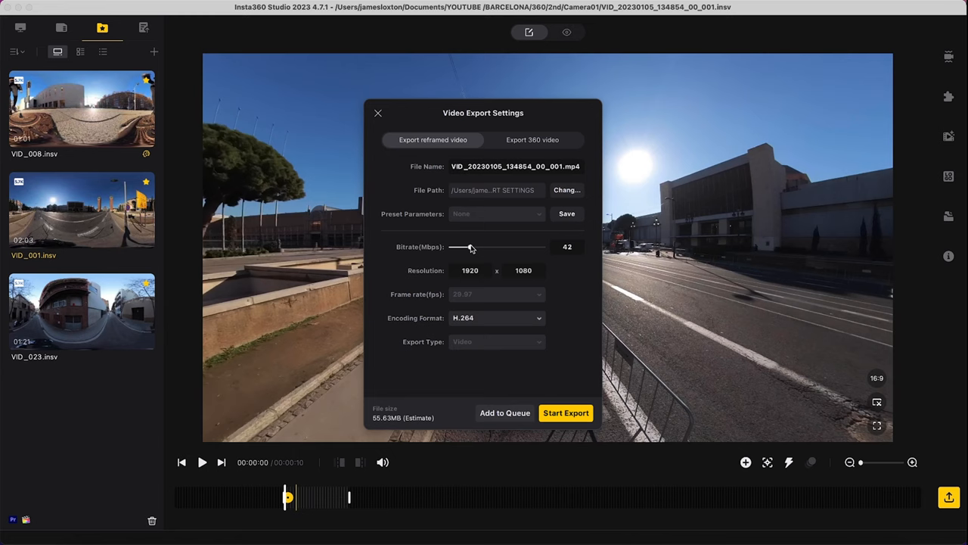
{"action": "left_click_drag", "start_coordinate": [469, 245], "coordinate": [461, 246]}
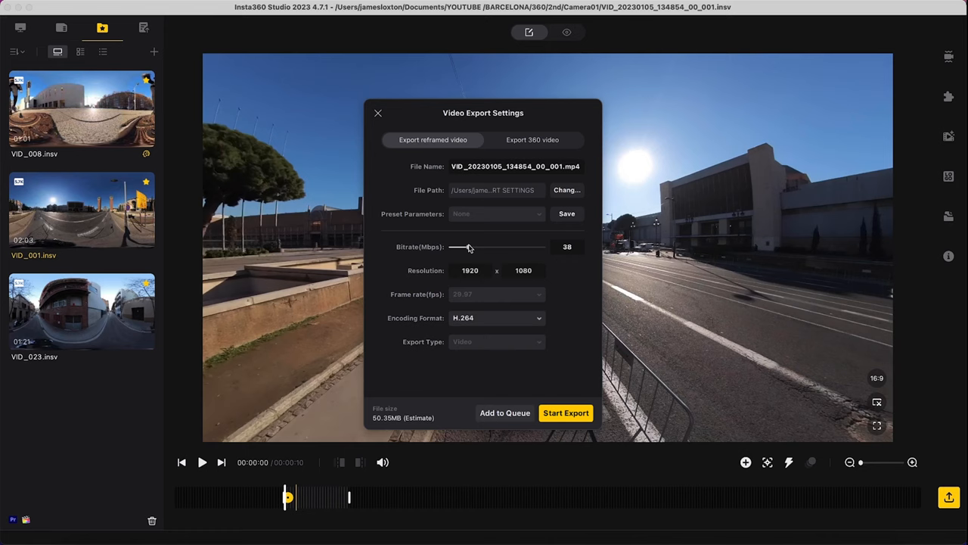
{"action": "left_click_drag", "start_coordinate": [468, 247], "coordinate": [474, 247]}
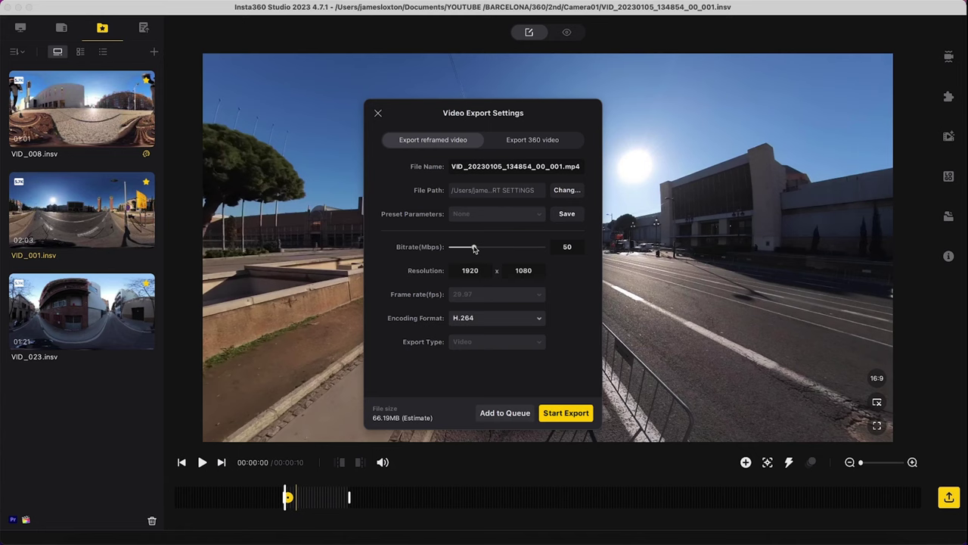
{"action": "left_click_drag", "start_coordinate": [473, 246], "coordinate": [452, 247]}
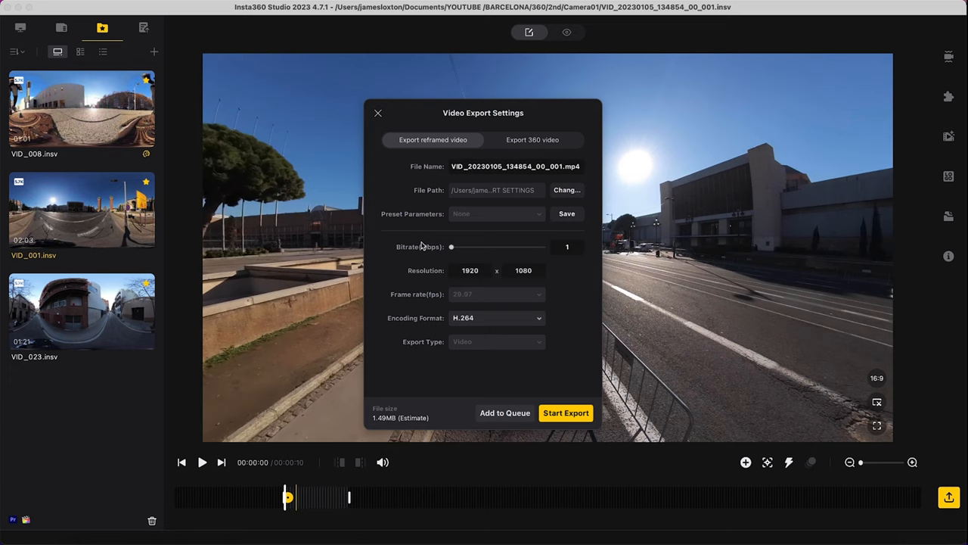
{"action": "left_click_drag", "start_coordinate": [451, 246], "coordinate": [469, 246]}
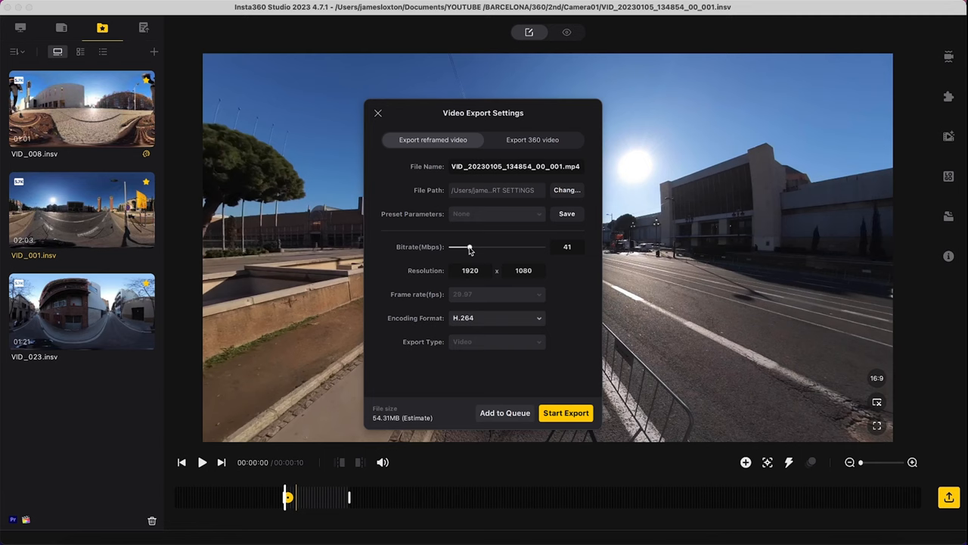
{"action": "left_click_drag", "start_coordinate": [469, 247], "coordinate": [473, 246]}
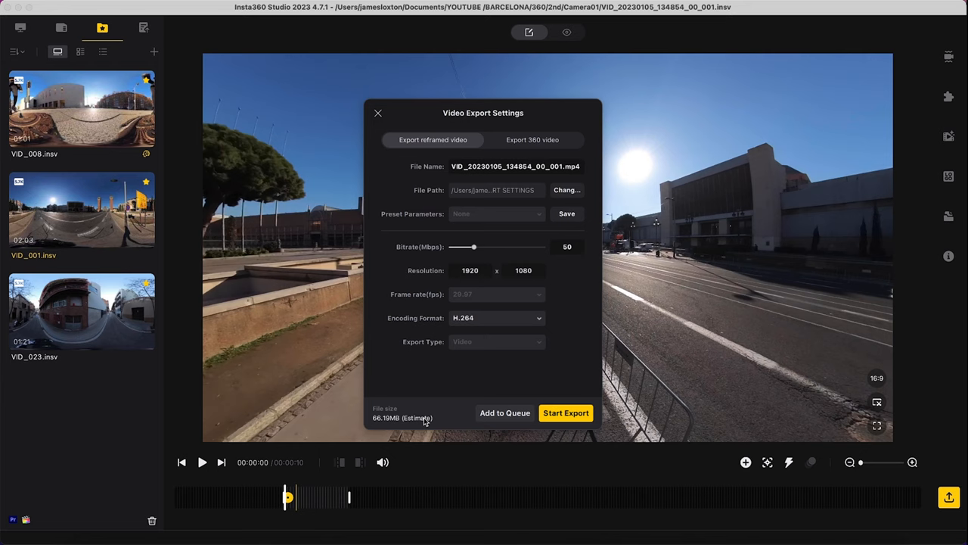
{"action": "left_click_drag", "start_coordinate": [472, 247], "coordinate": [543, 246]}
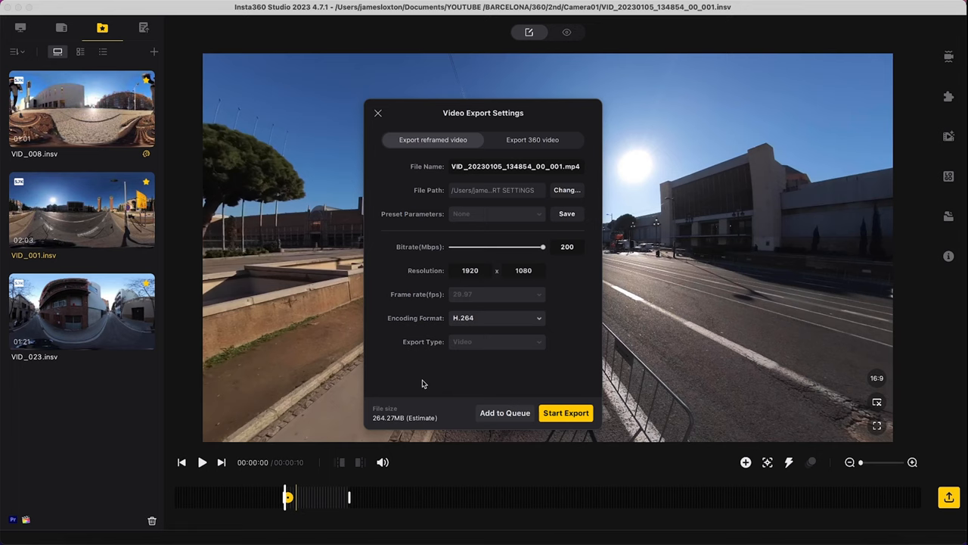
{"action": "mouse_move", "coordinate": [410, 256]}
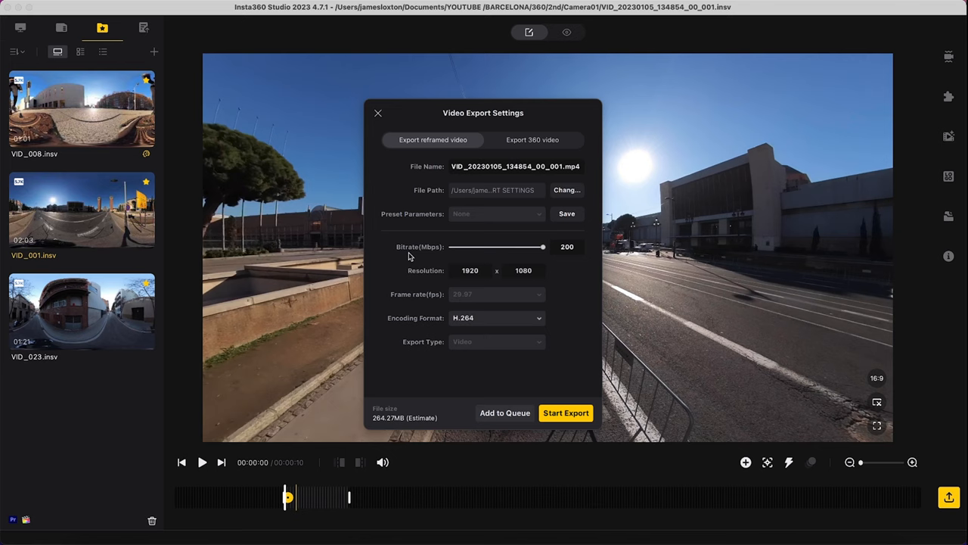
{"action": "left_click_drag", "start_coordinate": [543, 246], "coordinate": [463, 247]}
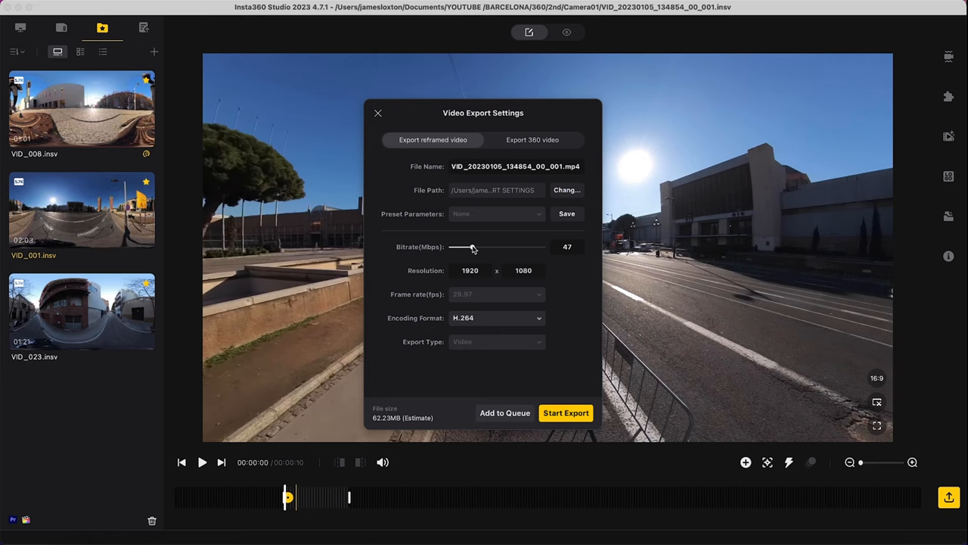
{"action": "left_click_drag", "start_coordinate": [462, 246], "coordinate": [473, 247]}
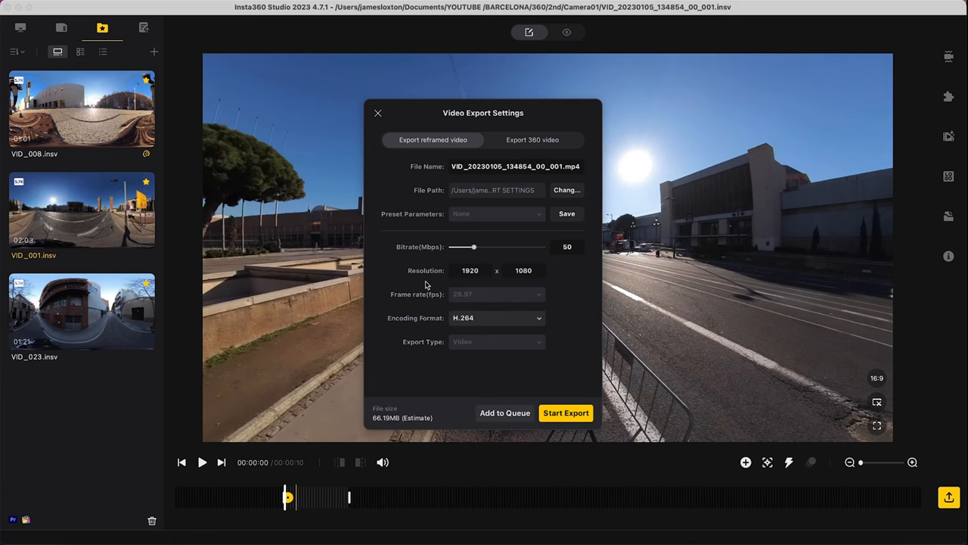
Set the export width to 3840 (height 2160) and show the encoding format choices.
{"action": "left_click", "coordinate": [469, 270]}
{"action": "type", "text": "3840"}
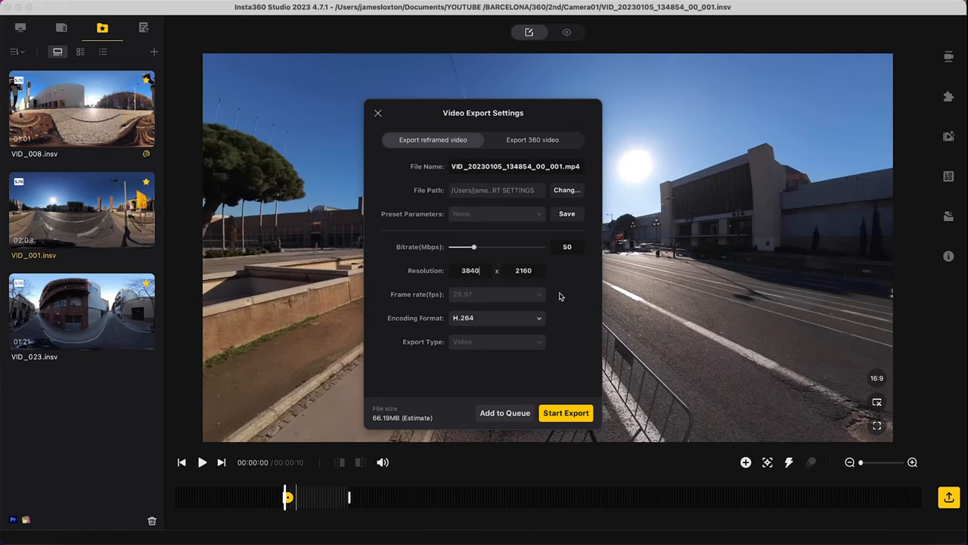
{"action": "mouse_move", "coordinate": [539, 300]}
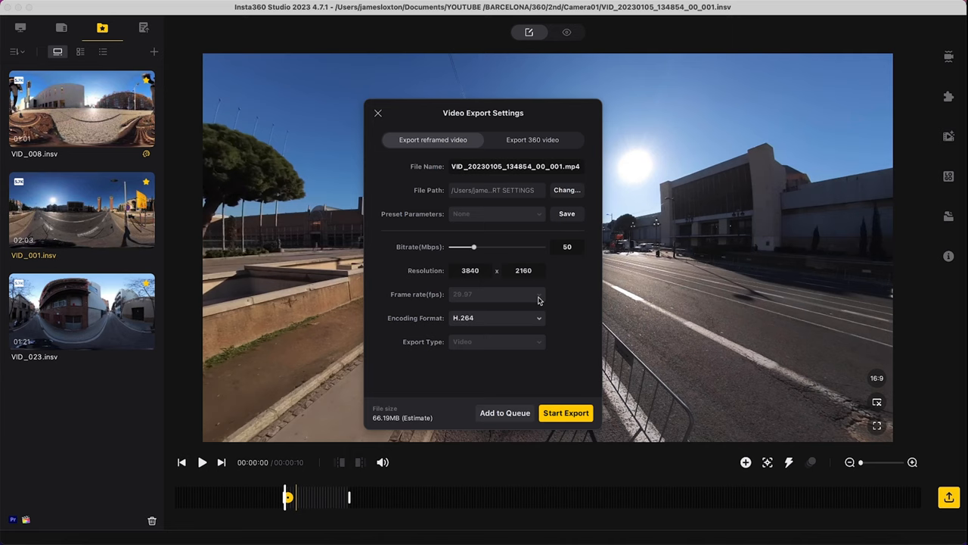
{"action": "left_click", "coordinate": [496, 317]}
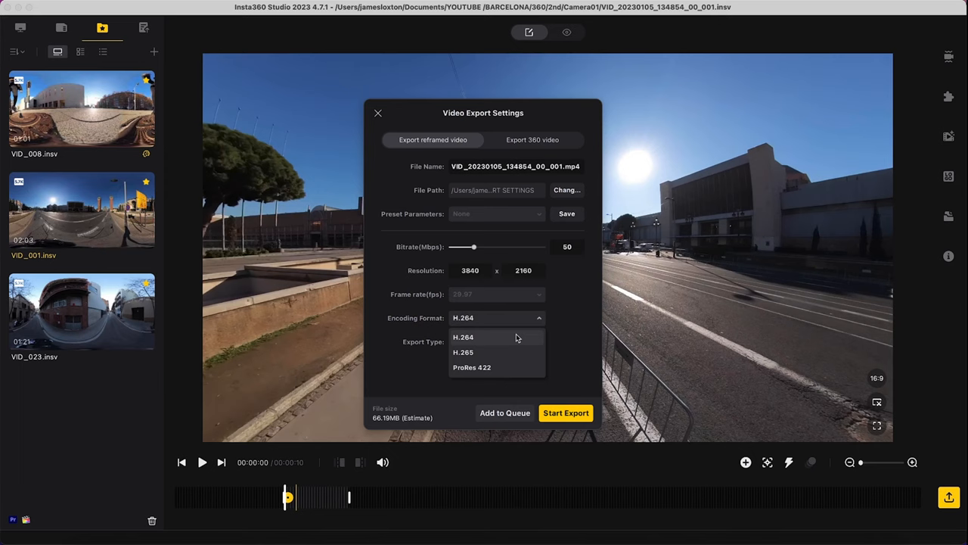
{"action": "mouse_move", "coordinate": [522, 345]}
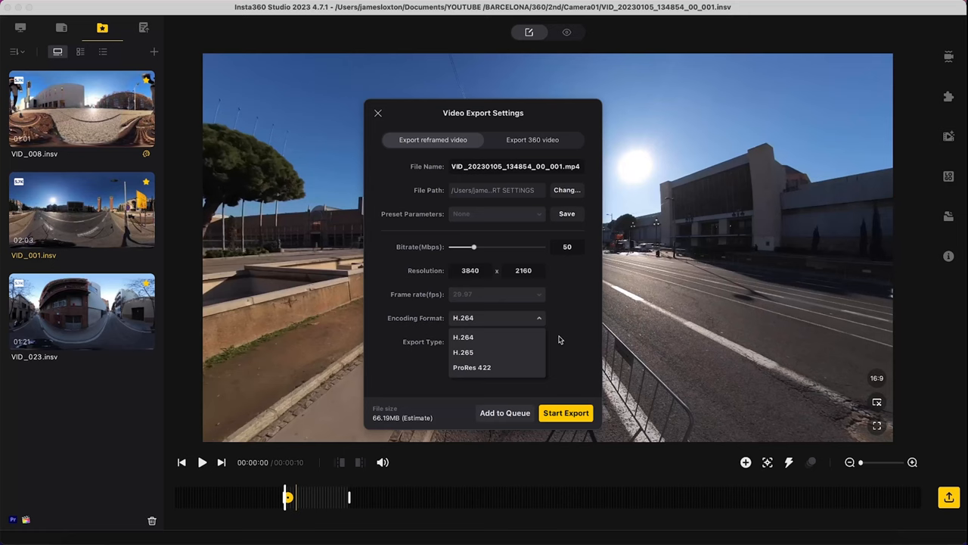
Switch encoding to ProRes 422, giving a .mov estimated at 787.98 MB.
{"action": "left_click", "coordinate": [463, 337]}
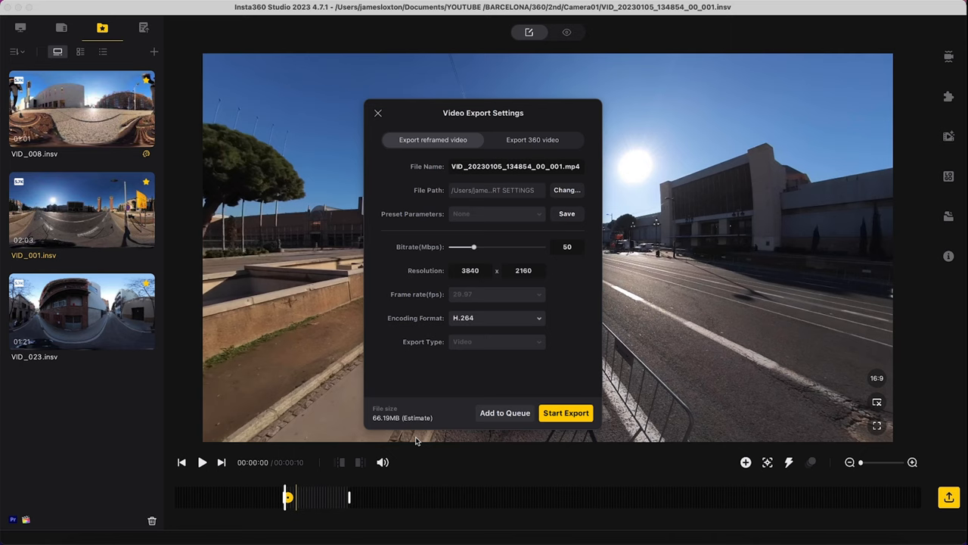
{"action": "left_click", "coordinate": [496, 317]}
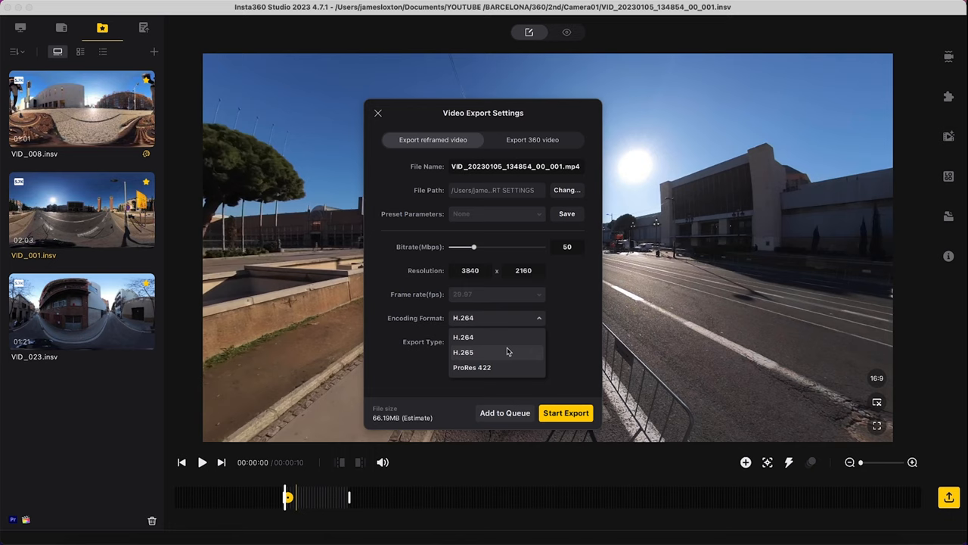
{"action": "left_click", "coordinate": [472, 367]}
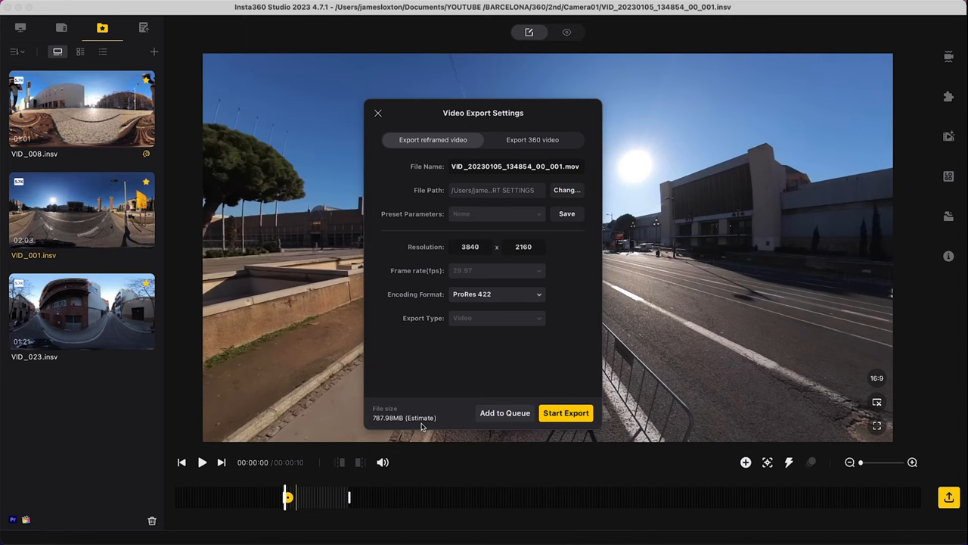
{"action": "mouse_move", "coordinate": [441, 402]}
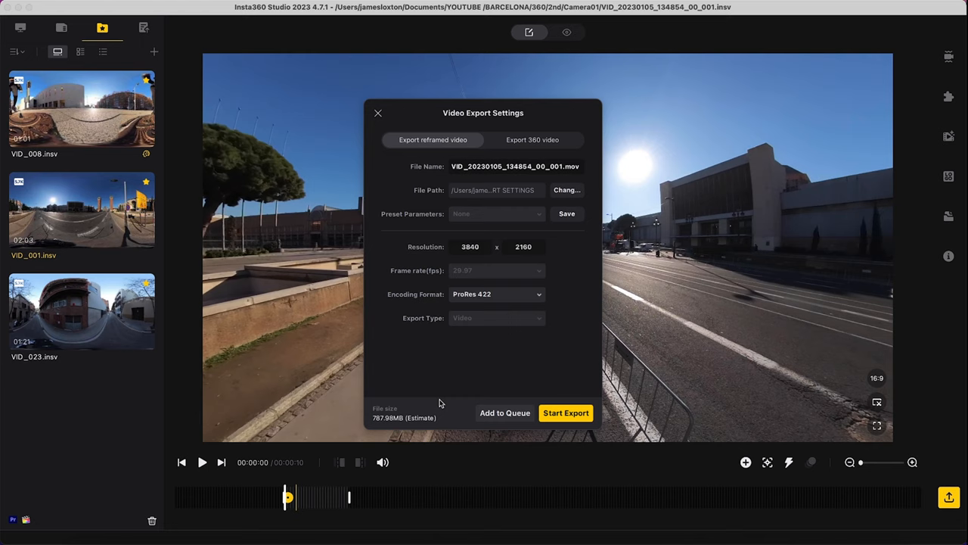
{"action": "mouse_move", "coordinate": [492, 368]}
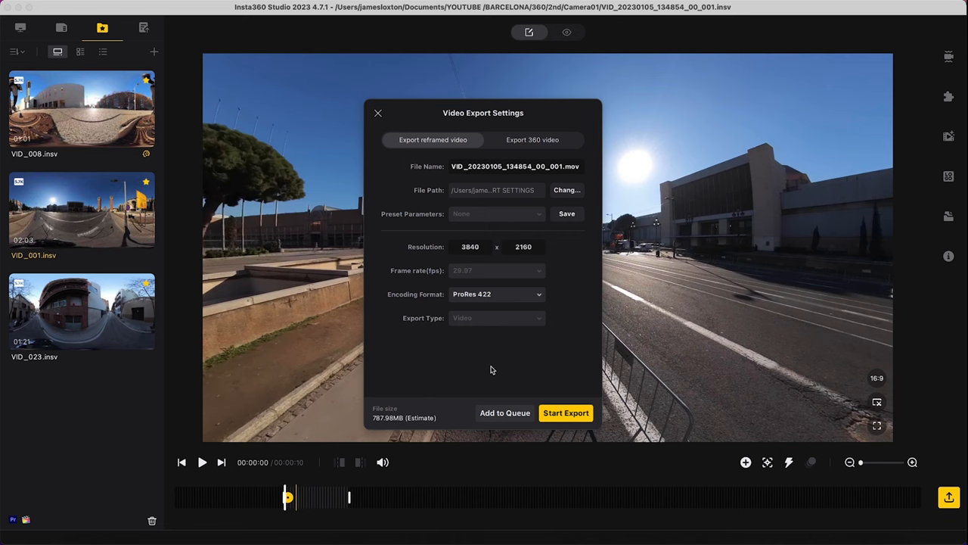
{"action": "mouse_move", "coordinate": [536, 370]}
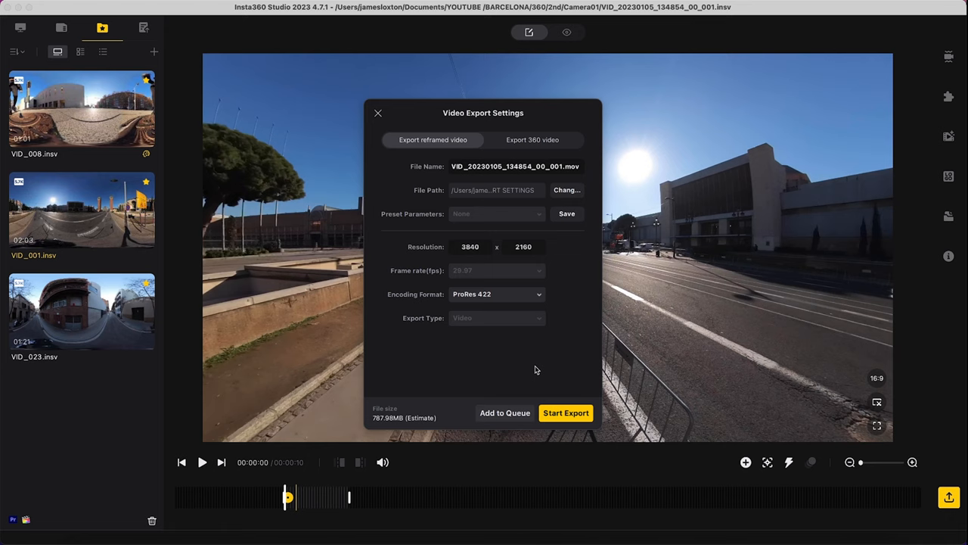
{"action": "left_click", "coordinate": [496, 294]}
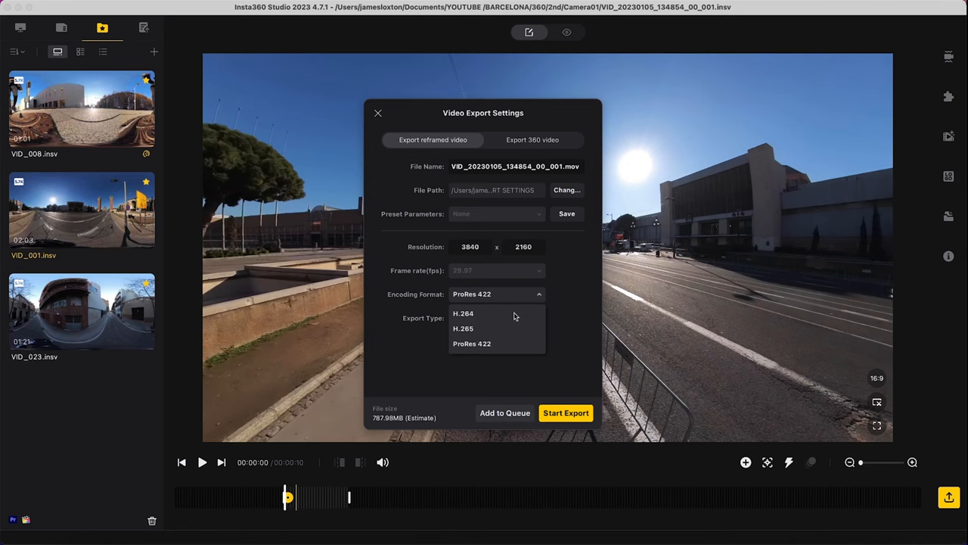
Choose H.264 encoding, restoring .mp4 at 50 Mbps and a 66.19 MB estimate.
{"action": "left_click", "coordinate": [460, 315]}
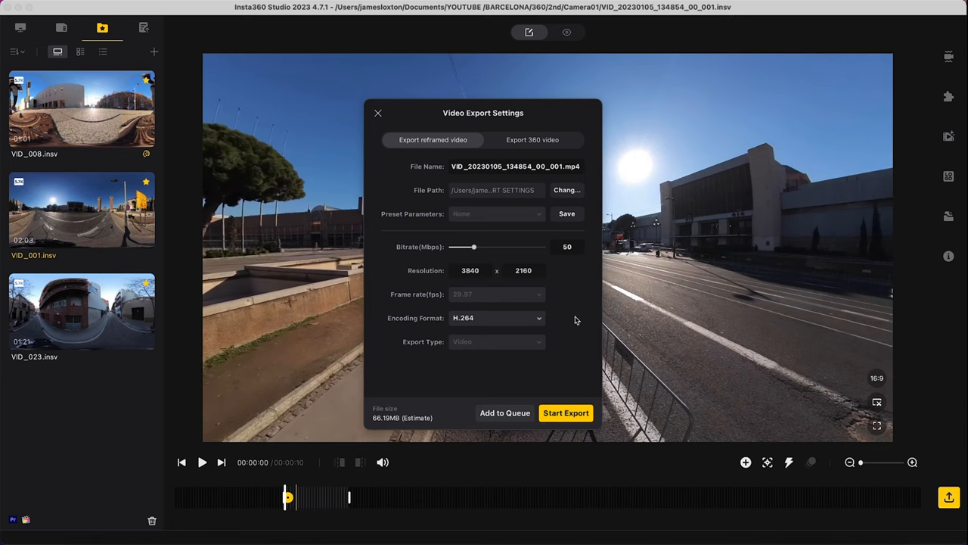
{"action": "mouse_move", "coordinate": [573, 327]}
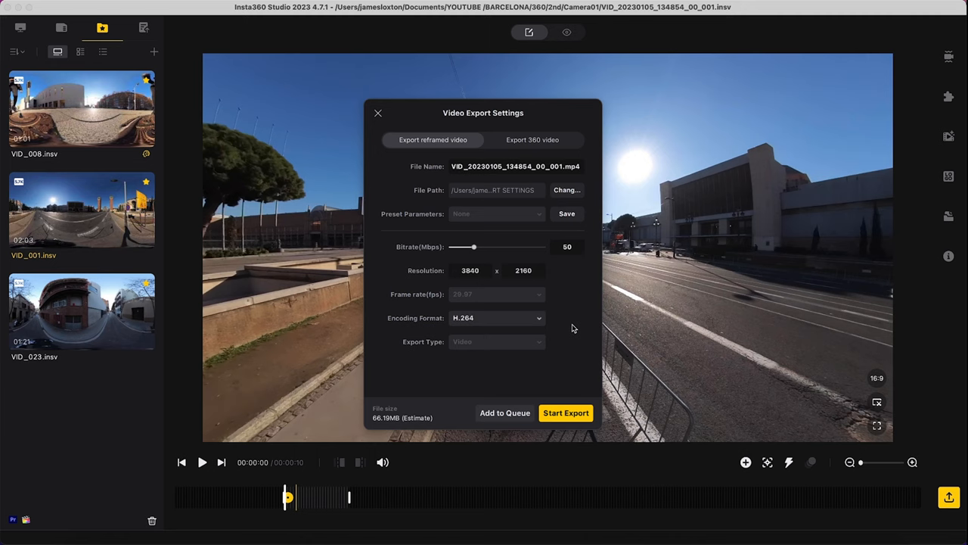
{"action": "mouse_move", "coordinate": [453, 389]}
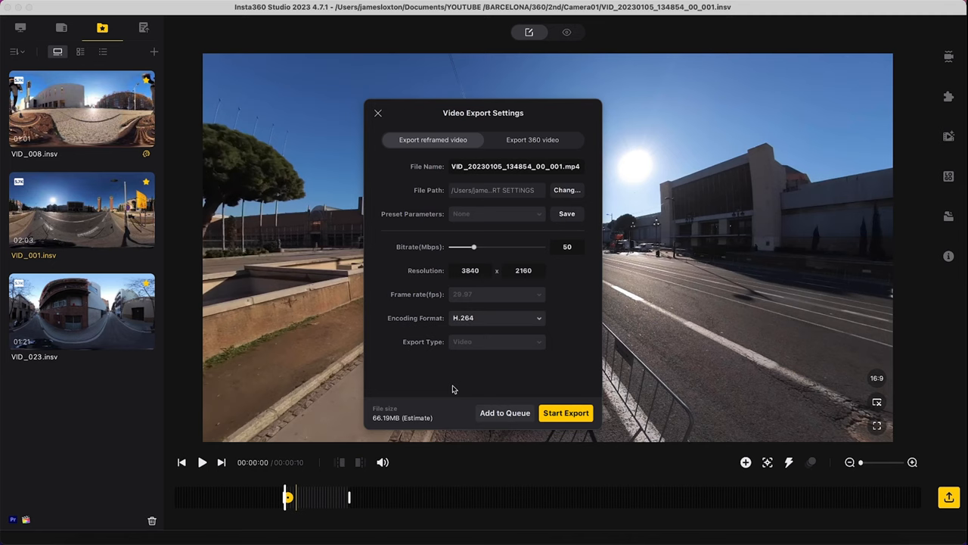
{"action": "mouse_move", "coordinate": [433, 217]}
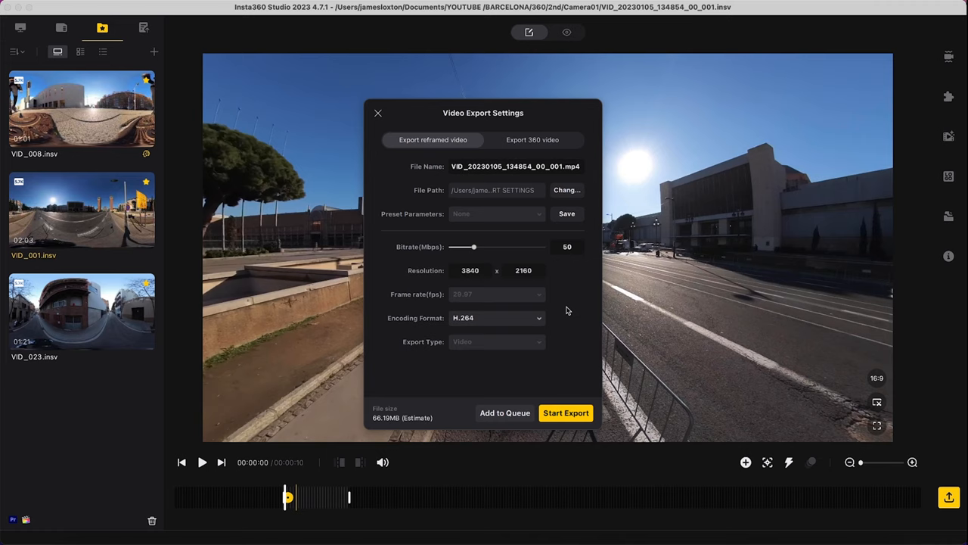
Save the current export settings as a new preset named '4K 50 BITRATE'.
{"action": "left_click", "coordinate": [567, 213]}
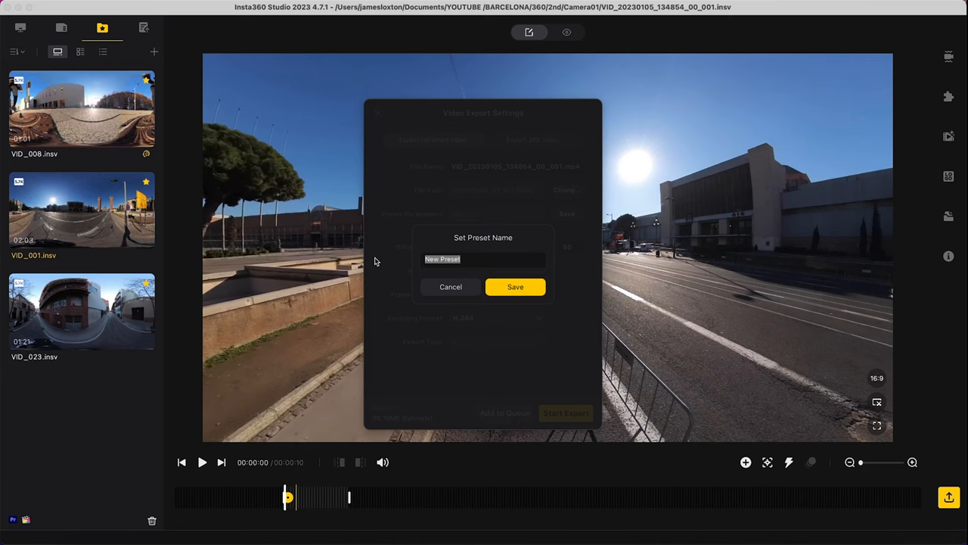
{"action": "type", "text": "4K 50 BITRATE"}
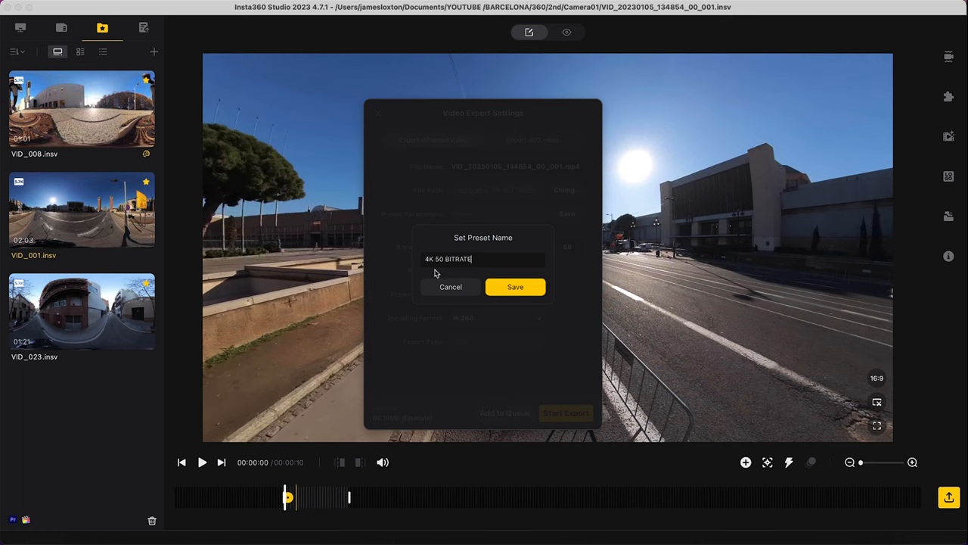
{"action": "left_click", "coordinate": [515, 287]}
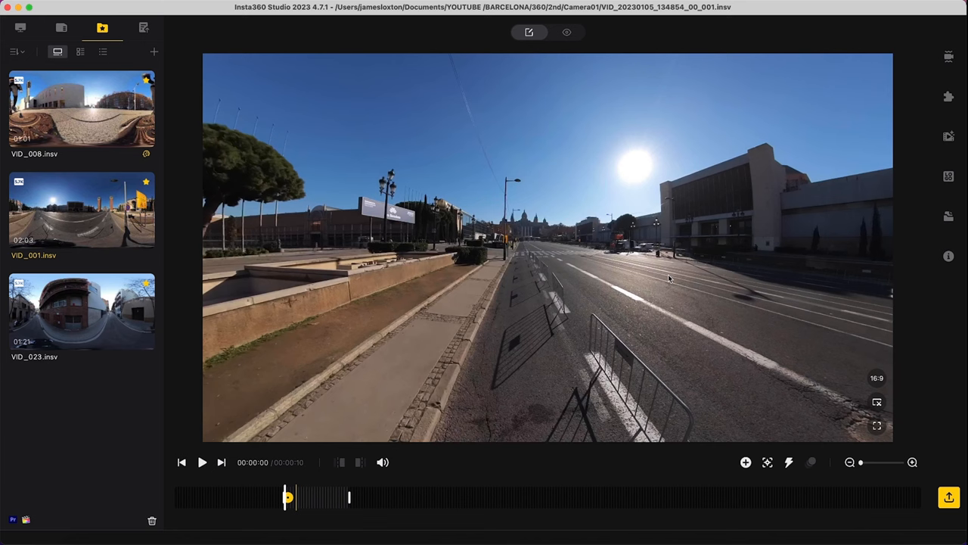
Reopen the export settings to confirm the 4K 50 BITRATE preset is selected.
{"action": "left_click", "coordinate": [950, 495]}
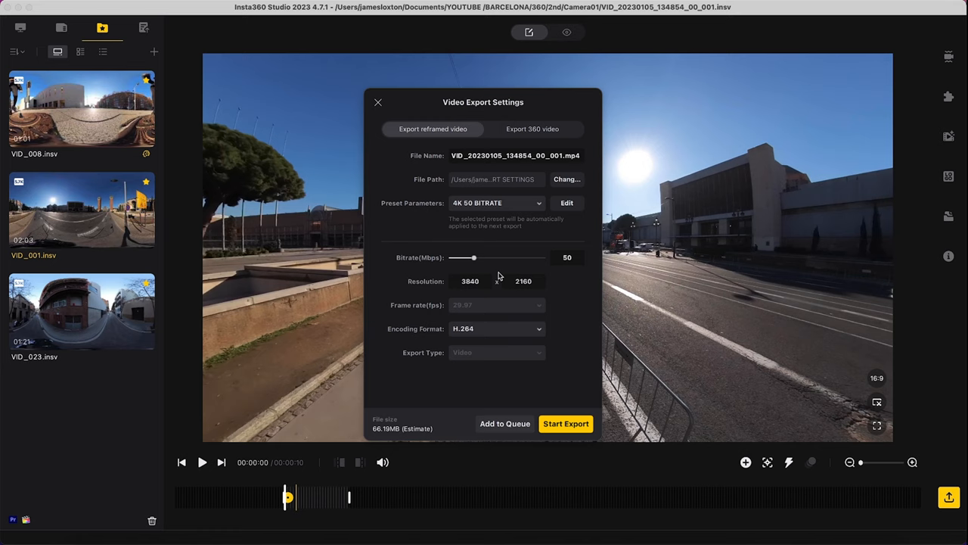
{"action": "mouse_move", "coordinate": [574, 347]}
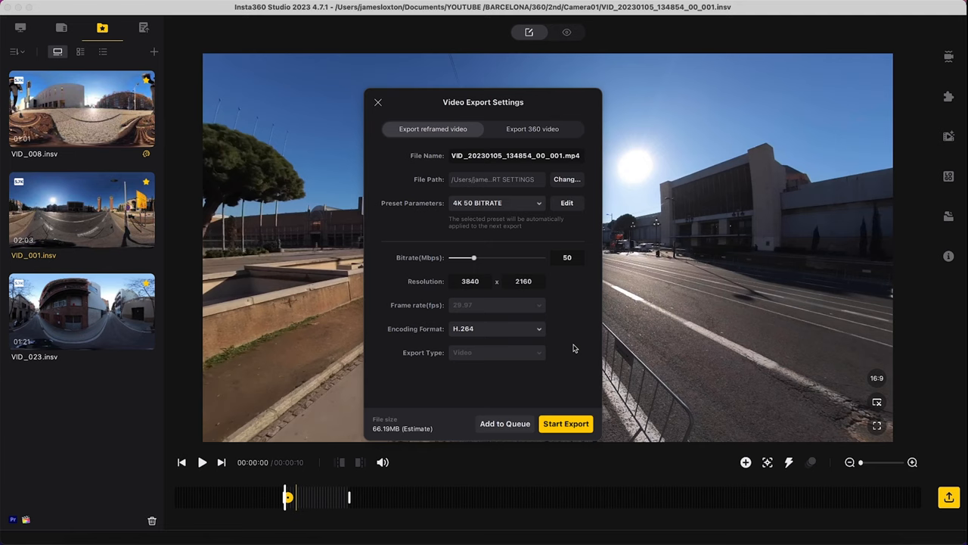